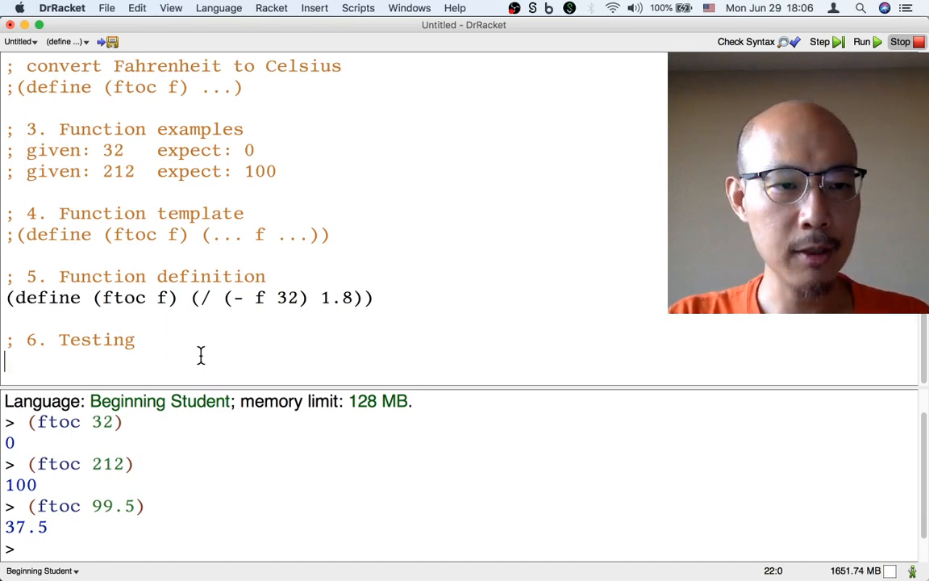
Write the first test under Testing: check-expect of (ftoc 32) is 0
{"action": "type", "text": "("}
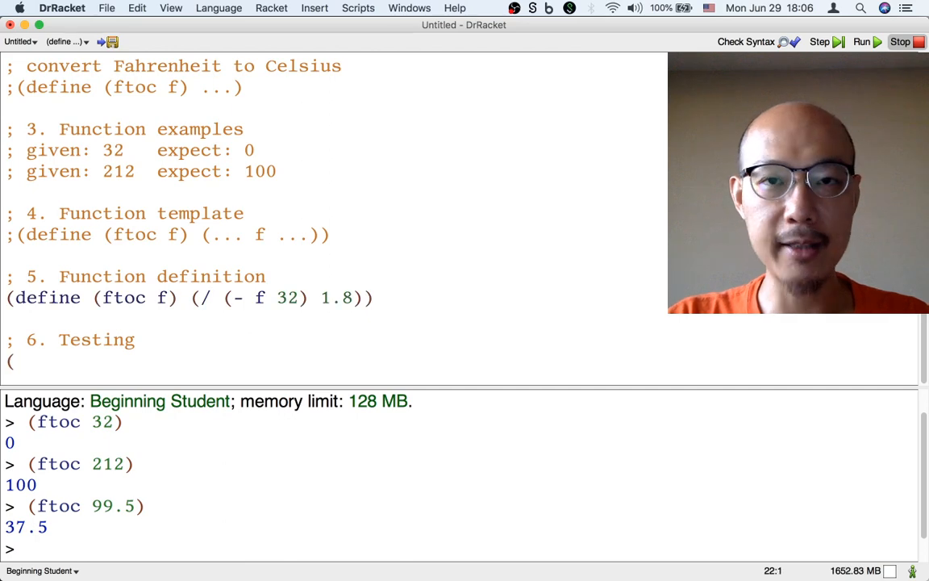
{"action": "type", "text": "chekc"}
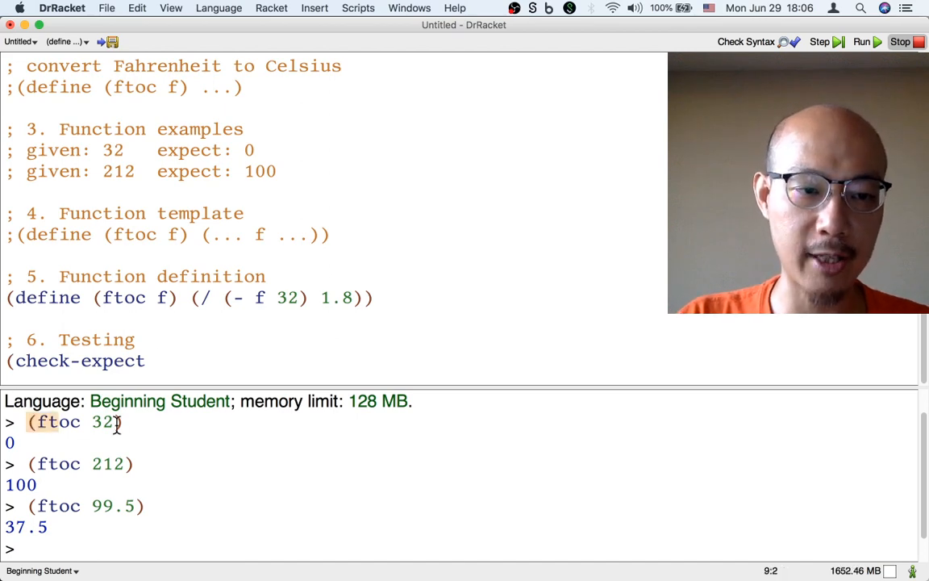
{"action": "double_click", "coordinate": [72, 423]}
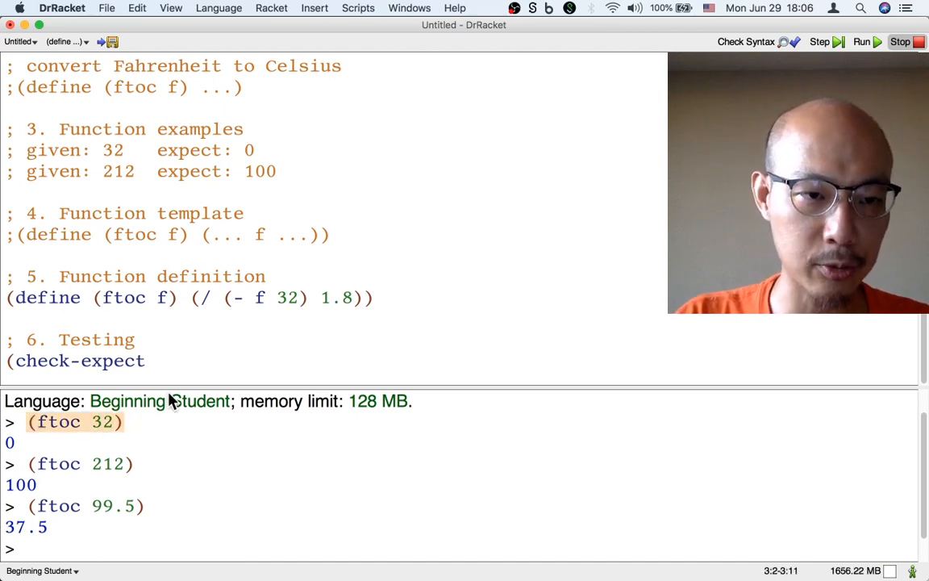
{"action": "type", "text": "(ftoc 32)"}
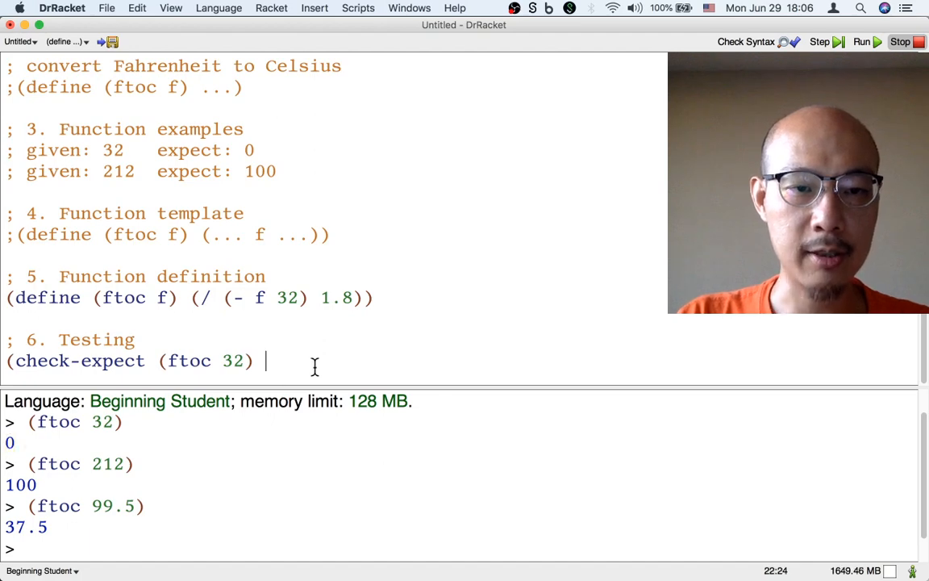
{"action": "type", "text": "0)"}
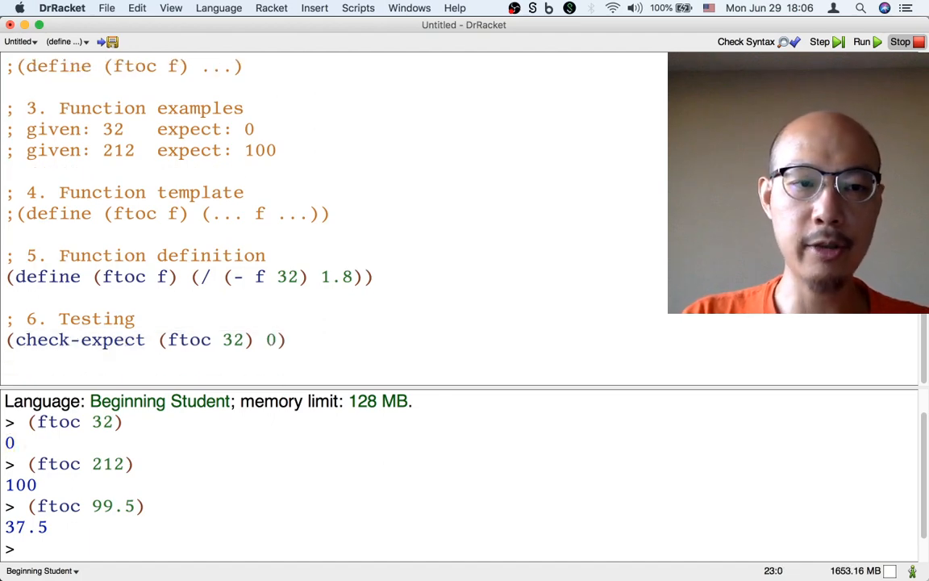
Write the second test: check-expect of (ftoc 212) is 100
{"action": "type", "text": "(chec"}
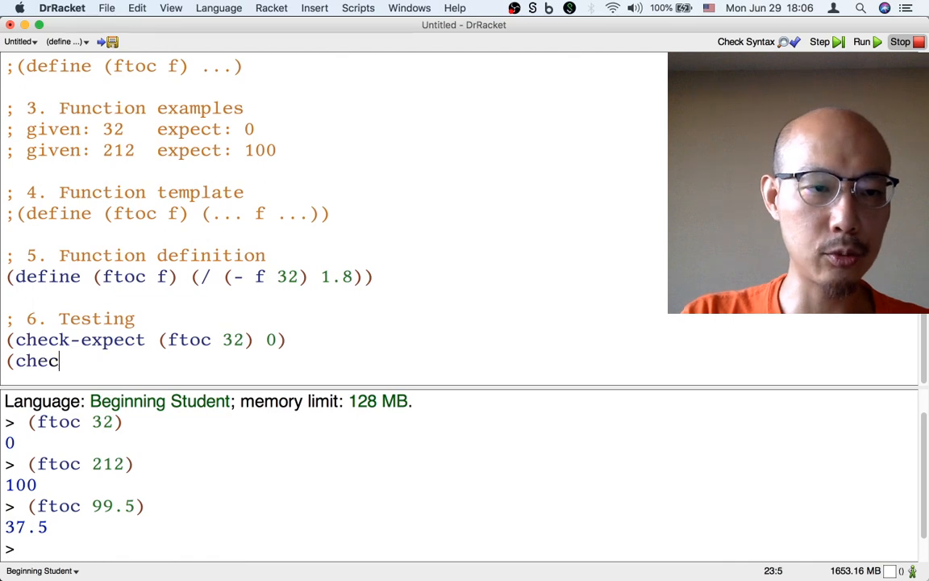
{"action": "type", "text": "k-expect"}
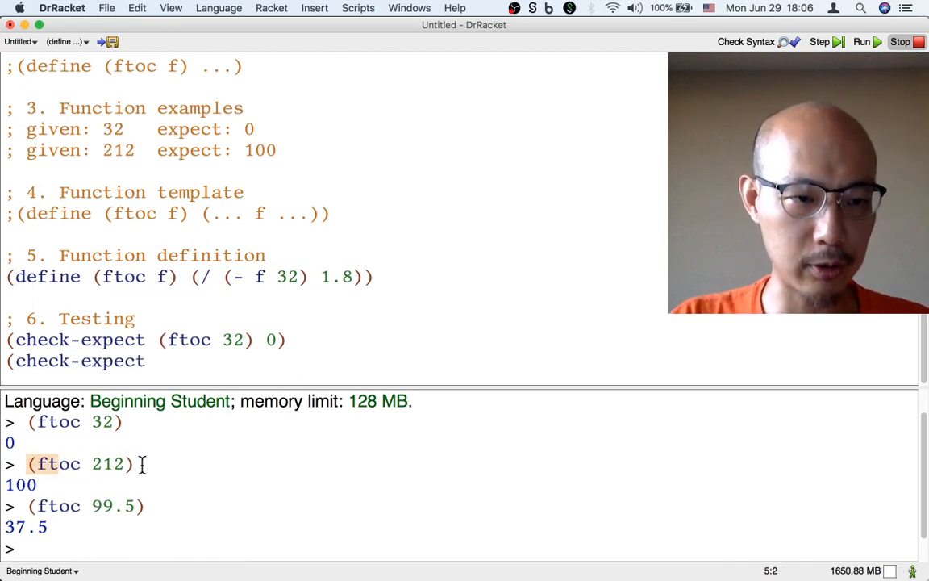
{"action": "type", "text": "(ftoc 212)"}
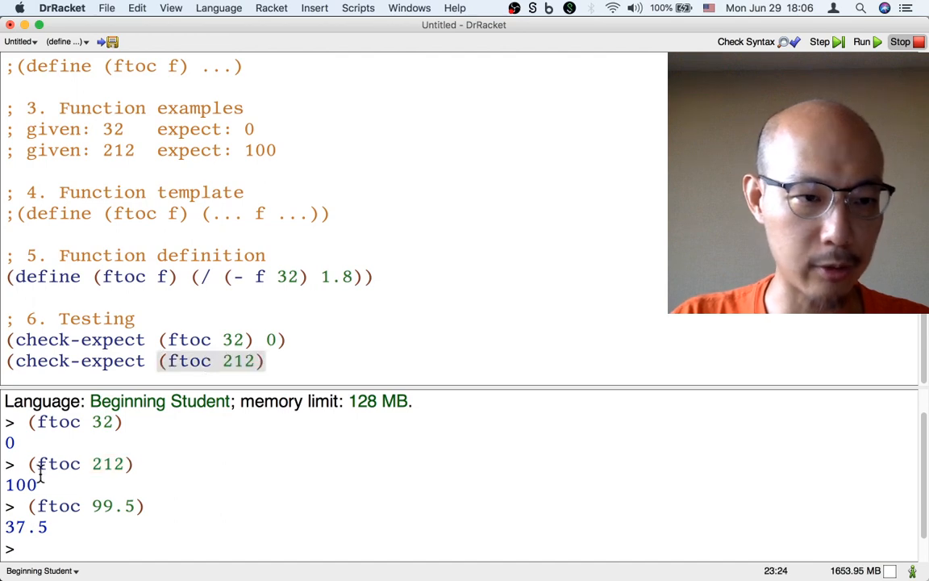
{"action": "type", "text": "100)"}
{"action": "type", "text": "(check-expect (ftoc 99.5) 37.5)"}
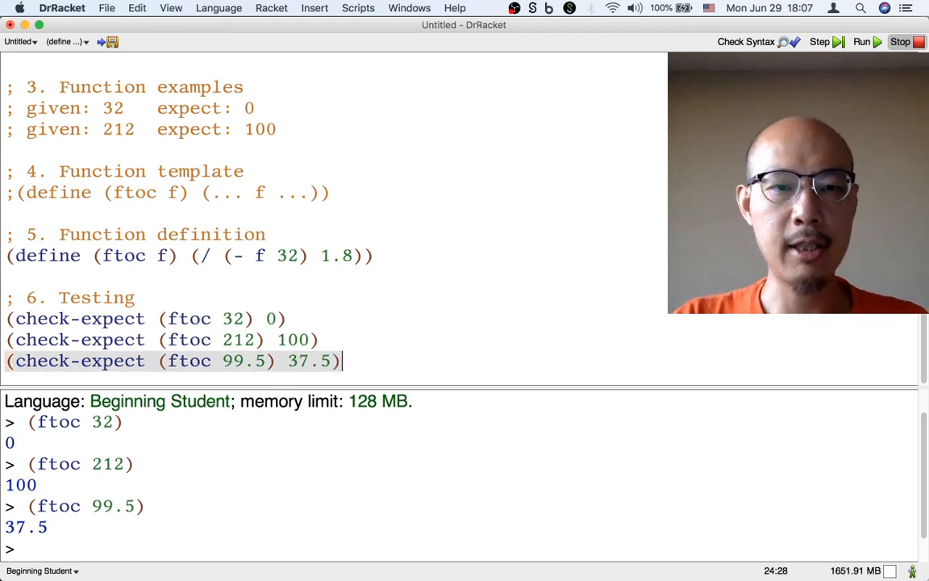
Run the file so the three ftoc check-expect tests pass
{"action": "left_click", "coordinate": [859, 42]}
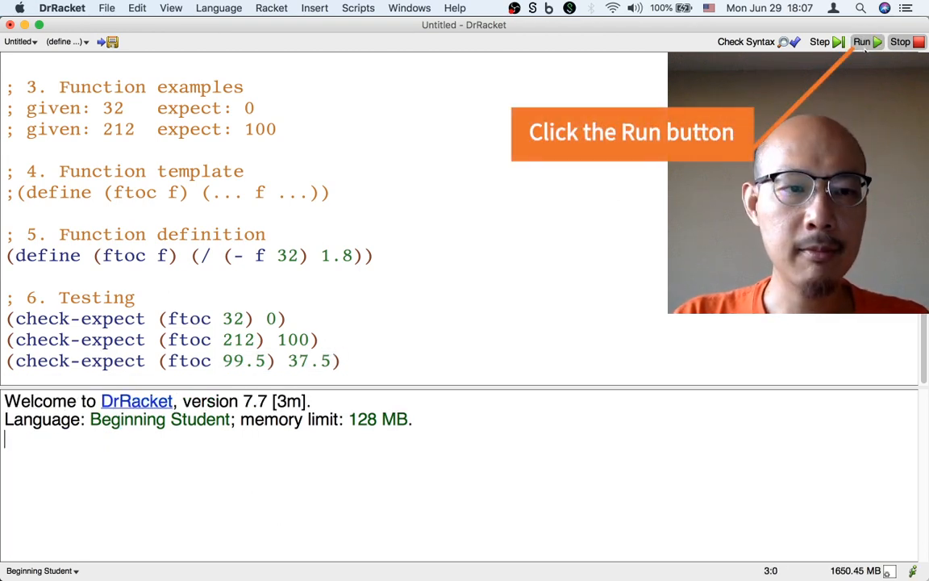
{"action": "left_click", "coordinate": [861, 42]}
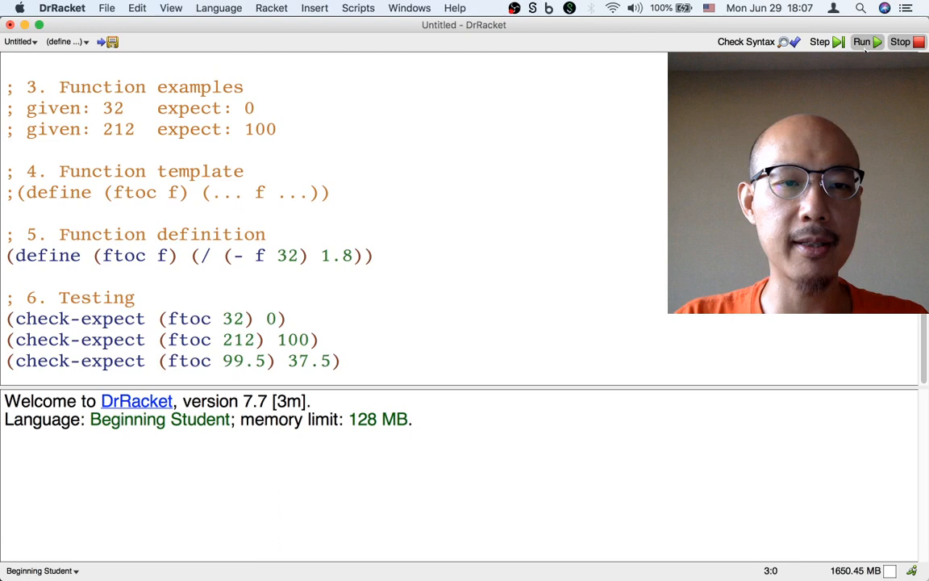
{"action": "left_click", "coordinate": [861, 42]}
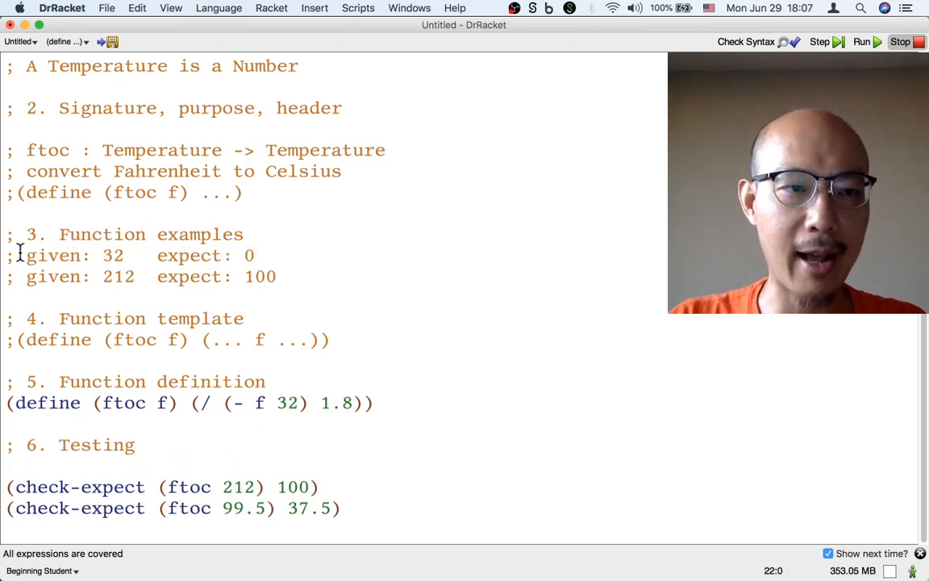
Place (check-expect (ftoc 32) 0) and (check-expect (ftoc 99.5) 37.5) under Function examples
{"action": "type", "text": "(check-expect (ftoc 32) 0)"}
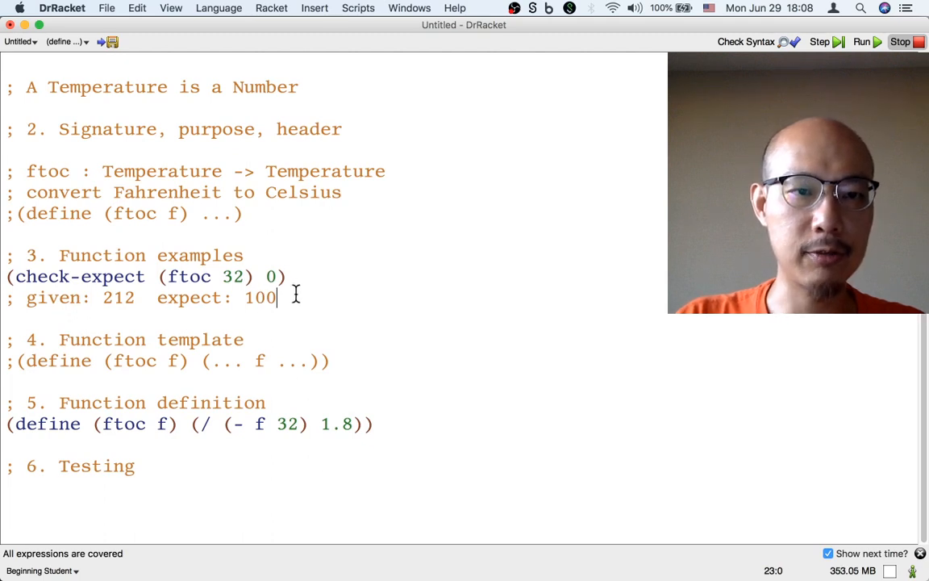
{"action": "type", "text": "(check-expect (ftoc 99.5) 37.5)"}
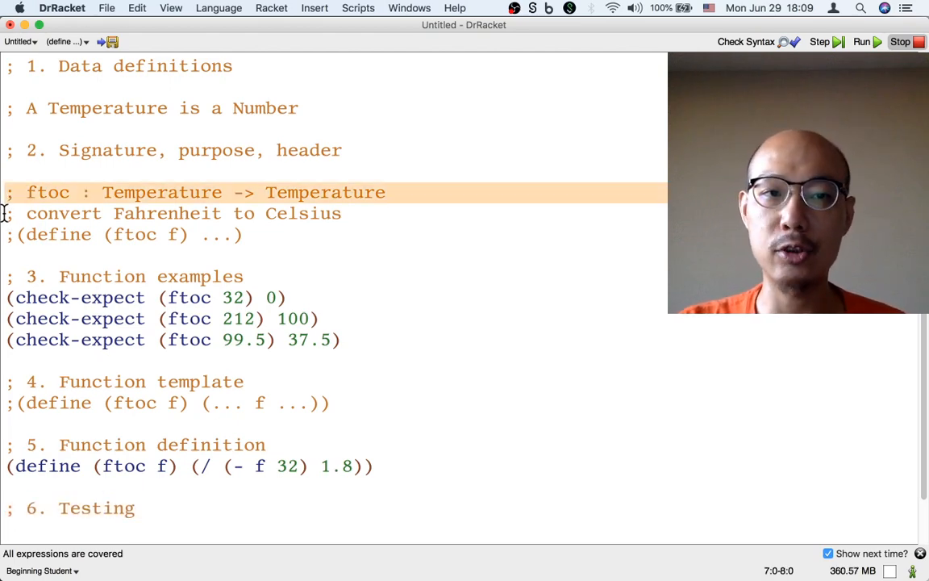
Select the word Temperature in the ftoc signature while reviewing the design recipe
{"action": "double_click", "coordinate": [162, 192]}
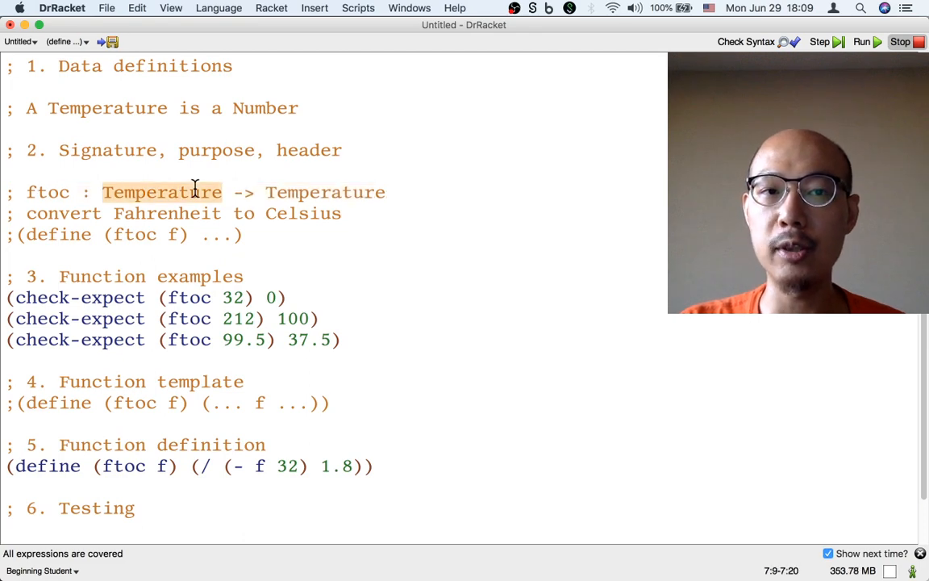
{"action": "mouse_move", "coordinate": [8, 129]}
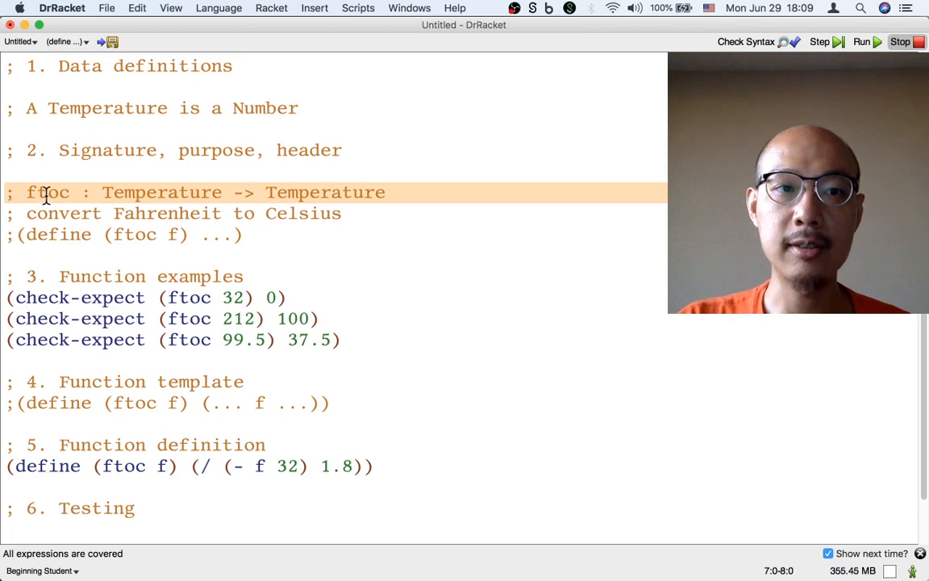
{"action": "left_click", "coordinate": [77, 192]}
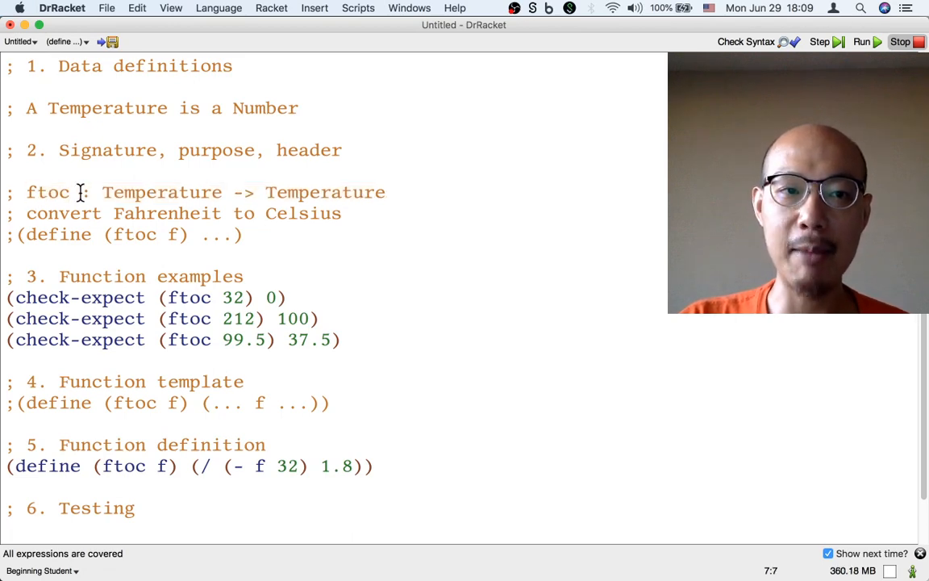
{"action": "double_click", "coordinate": [161, 192]}
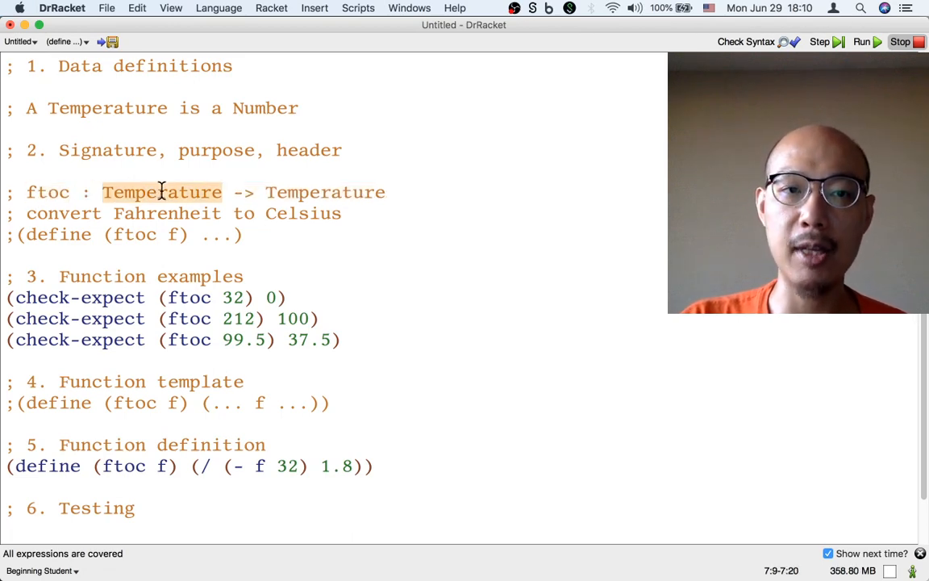
{"action": "double_click", "coordinate": [326, 192]}
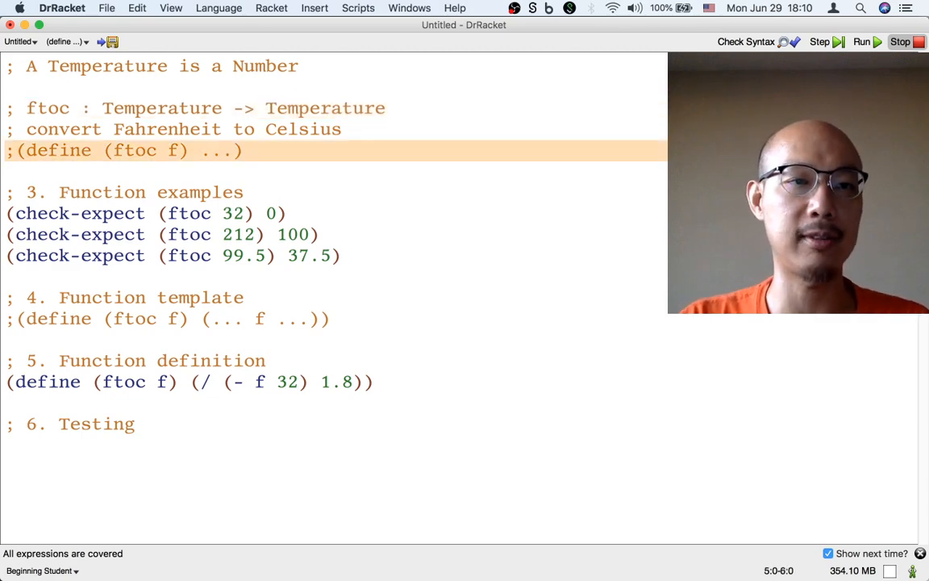
{"action": "left_click", "coordinate": [8, 202]}
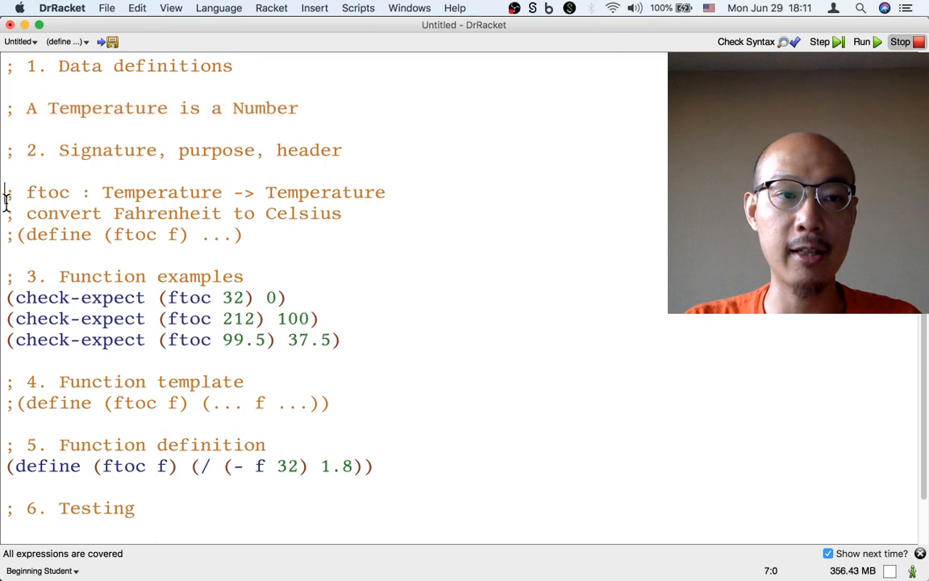
{"action": "left_click_drag", "start_coordinate": [8, 192], "coordinate": [386, 192]}
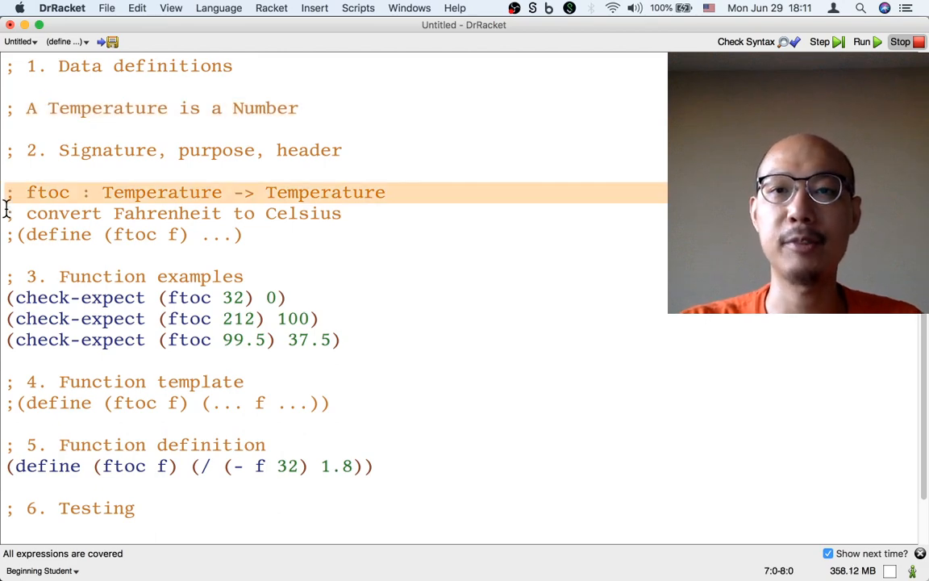